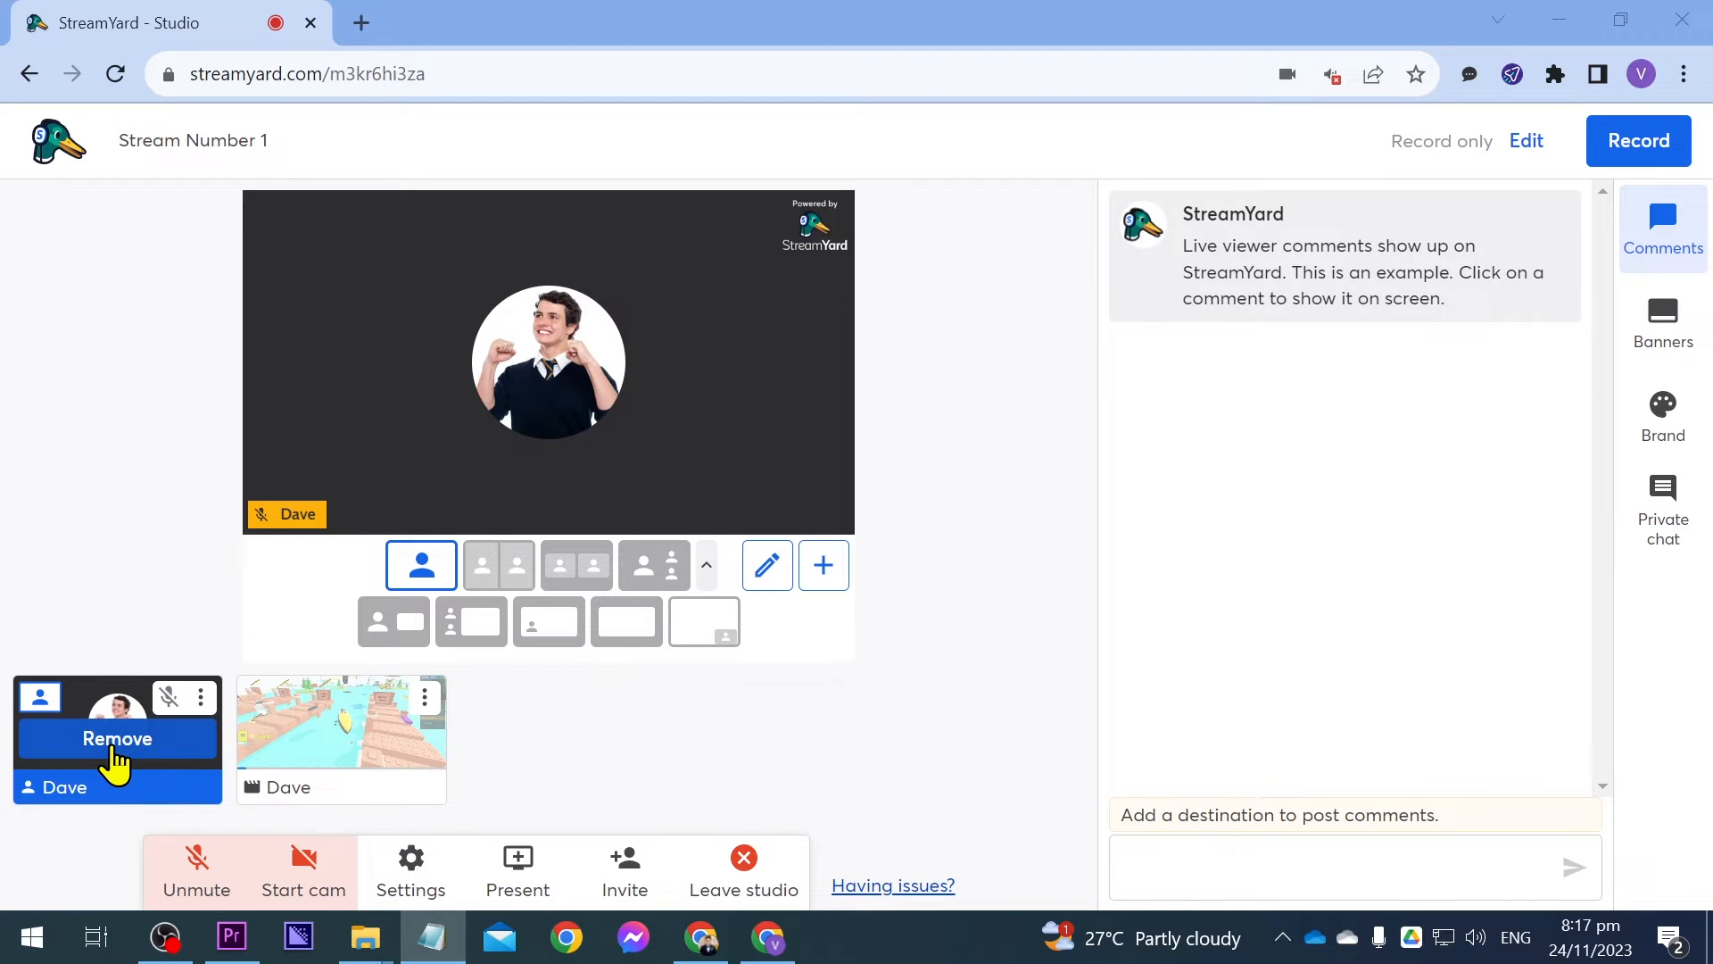
mouse_move(566, 396)
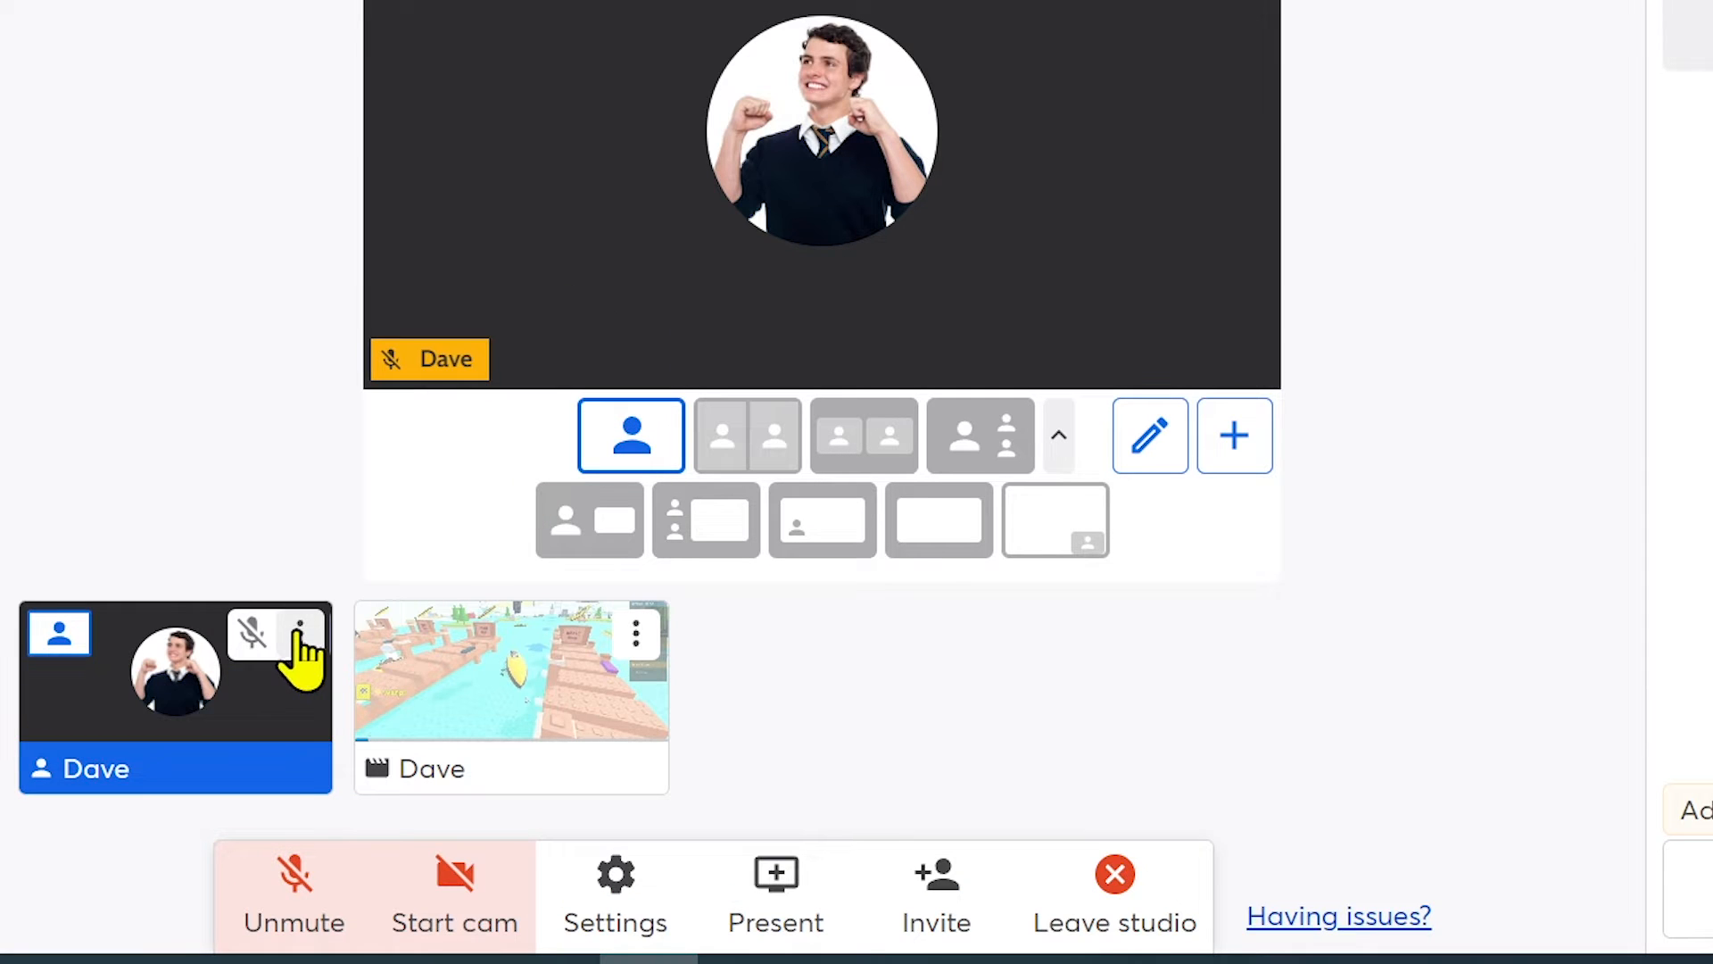
Open the Edit audio avatar editor from Dave's participant tile menu
click(305, 634)
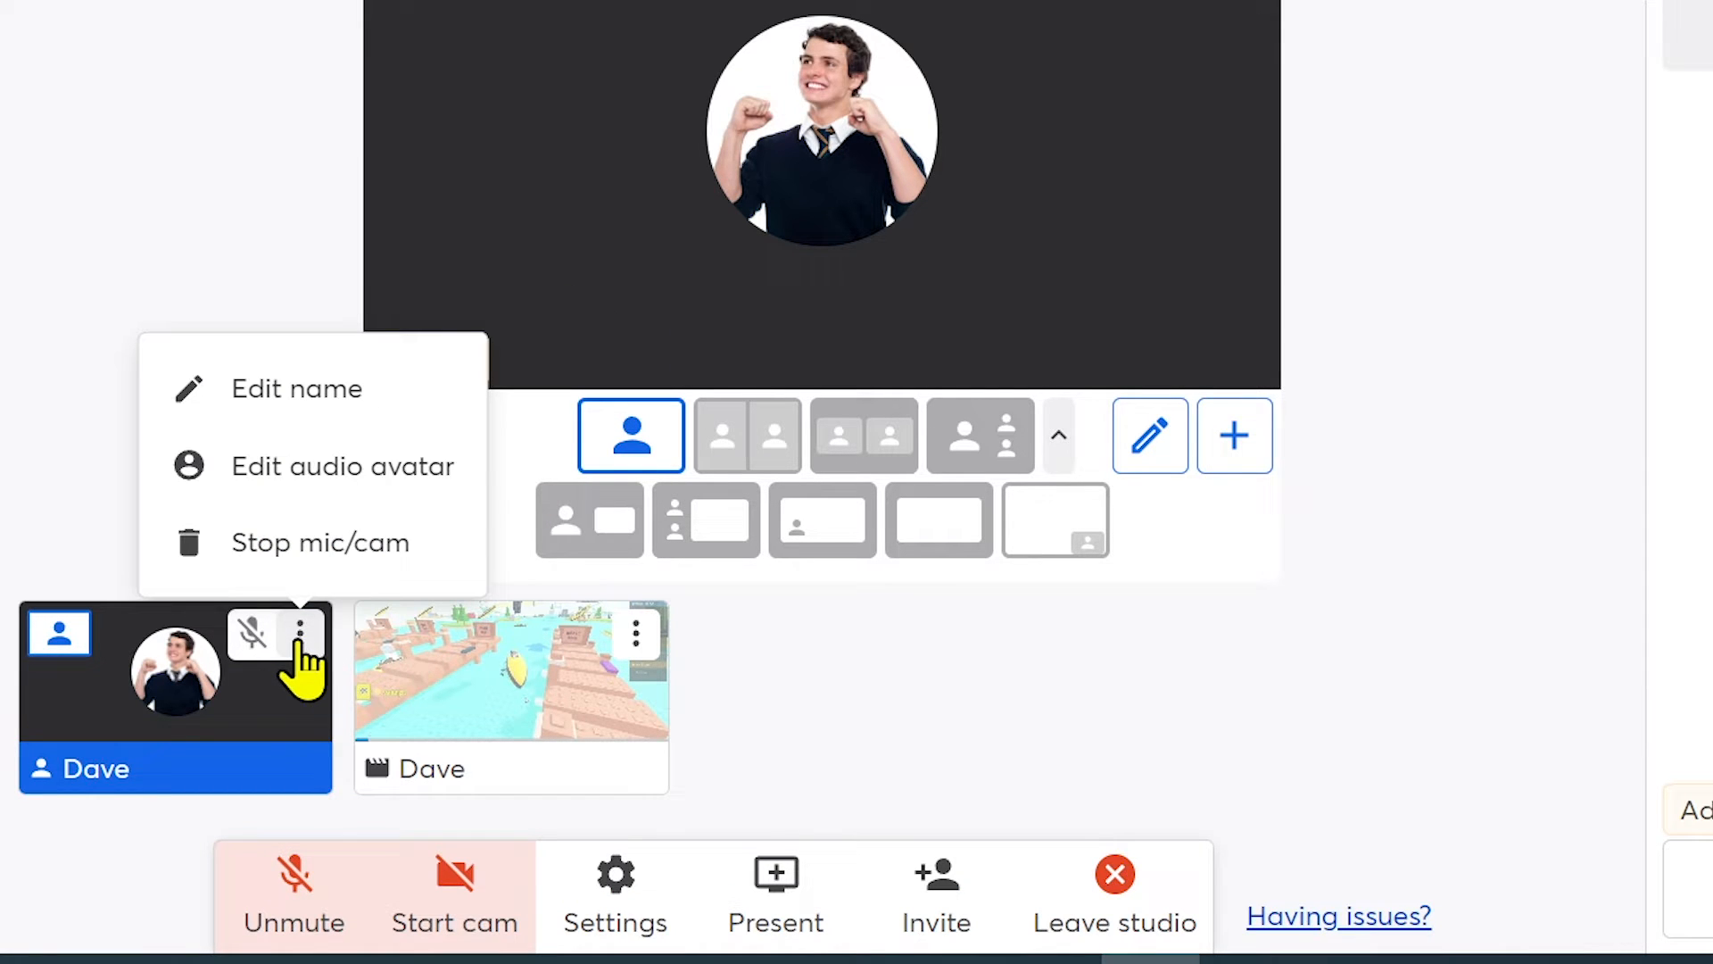
mouse_move(371, 491)
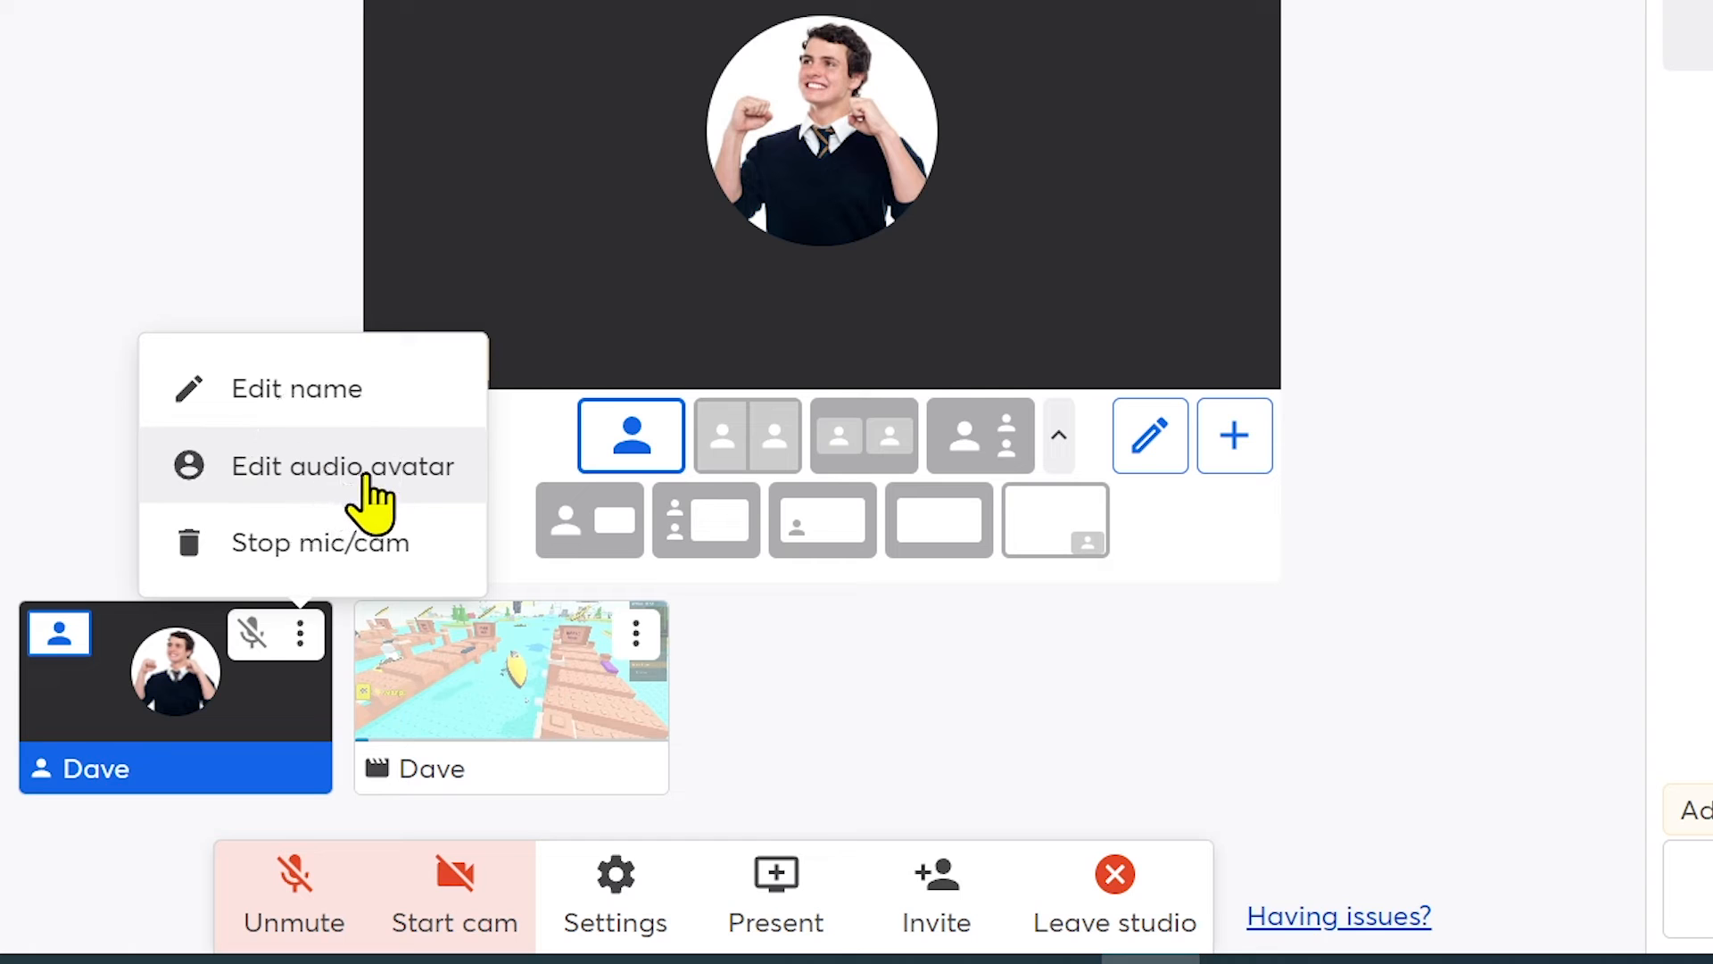
mouse_move(420, 508)
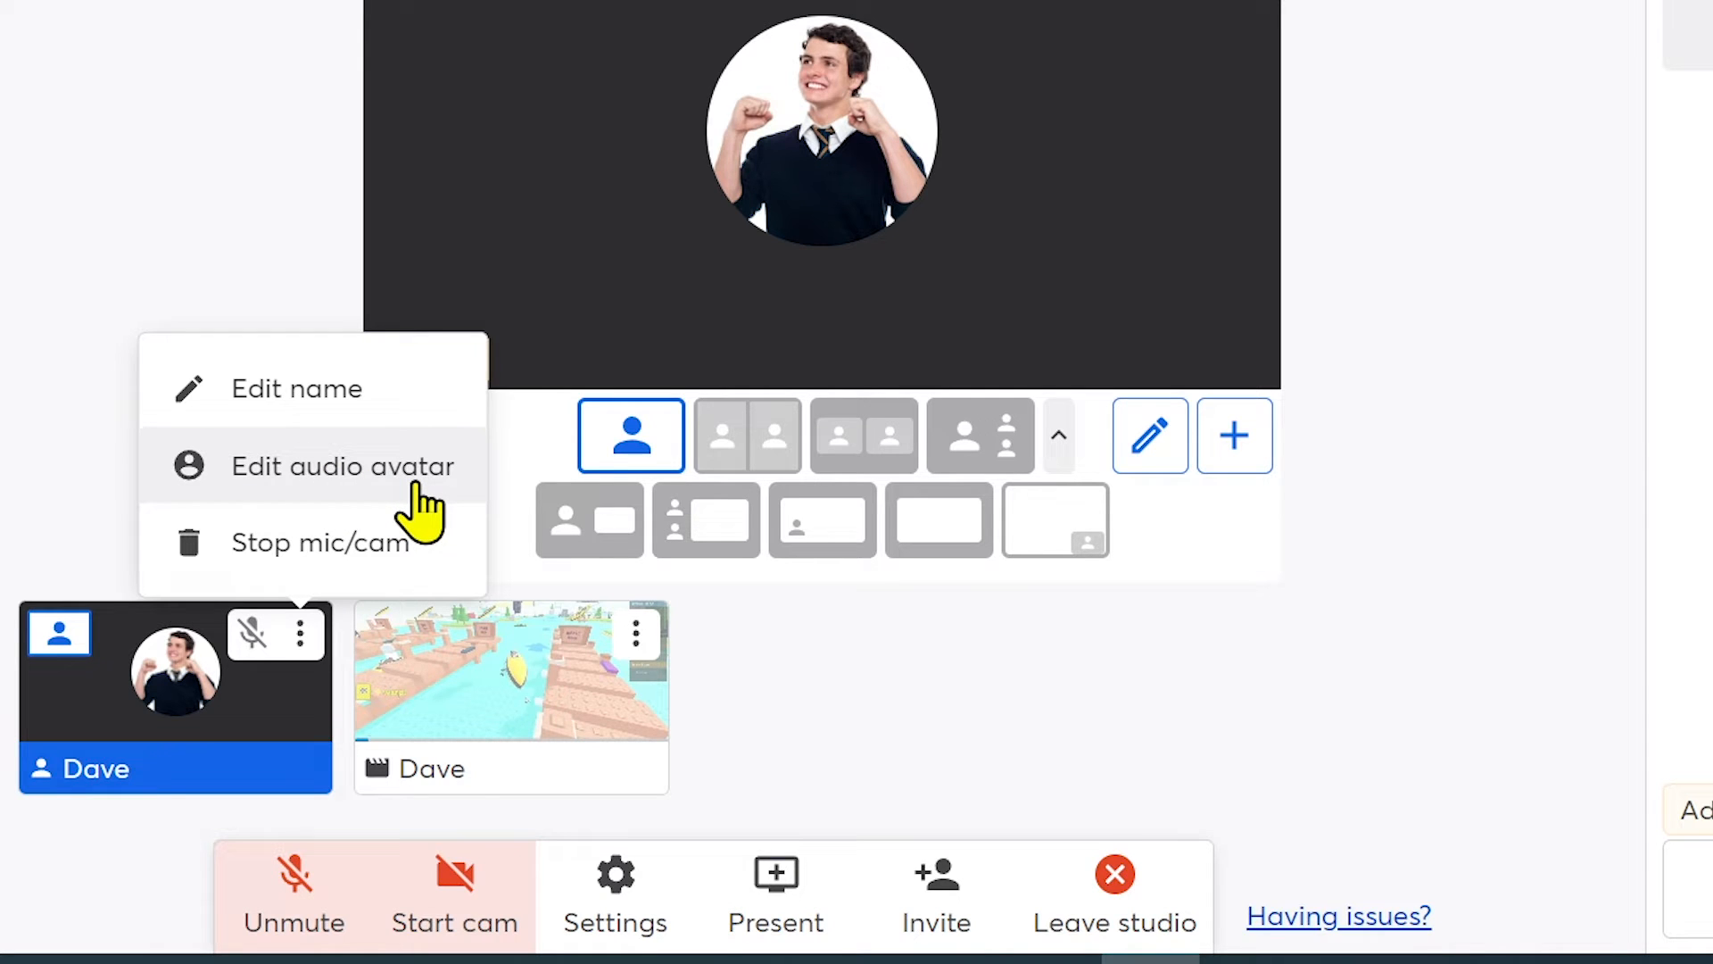
click(341, 466)
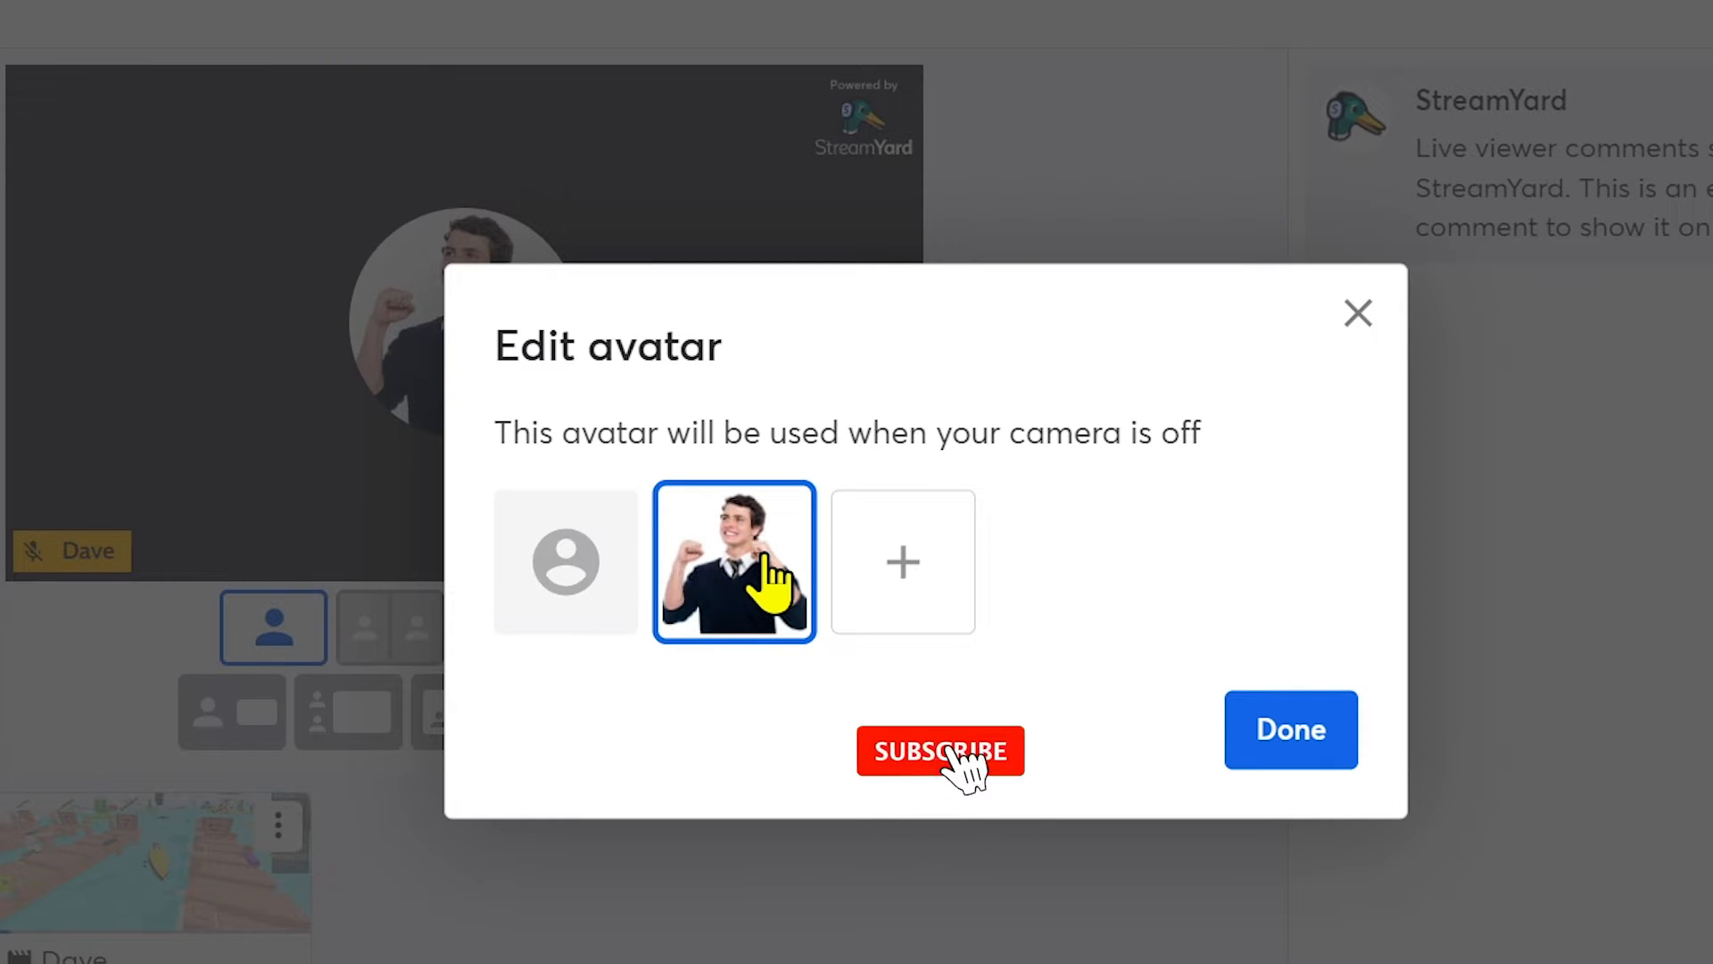
mouse_move(902, 574)
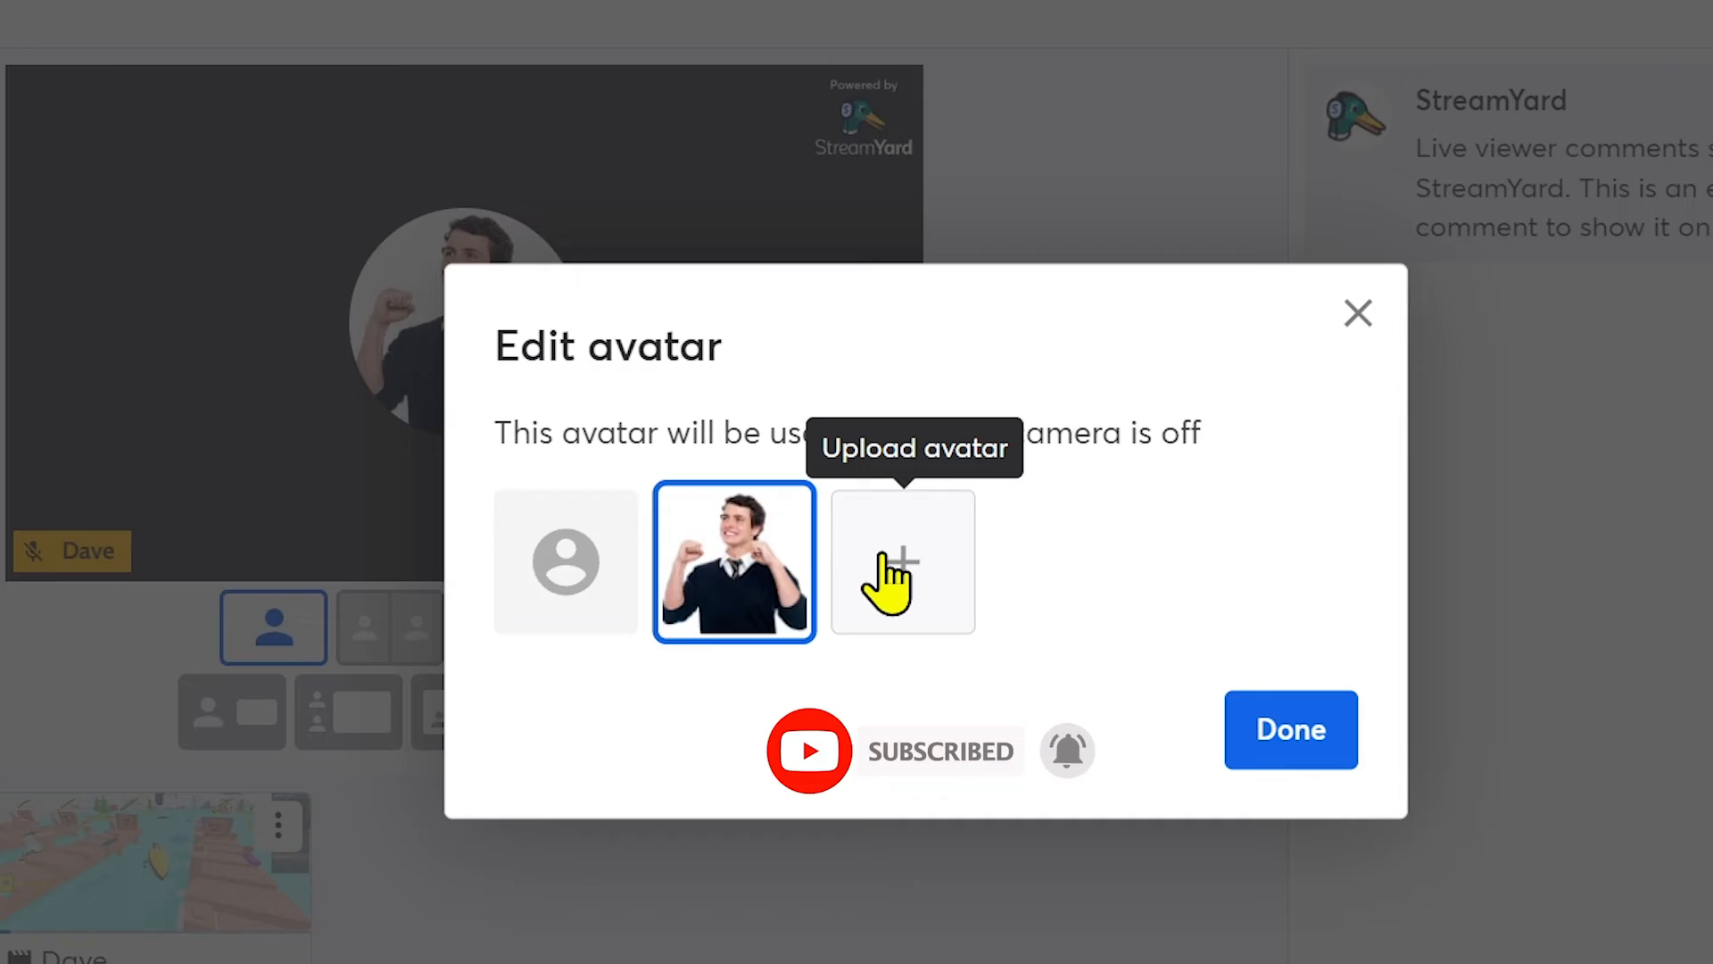
Upload a new cartoon portrait image for Dave's avatar
click(901, 561)
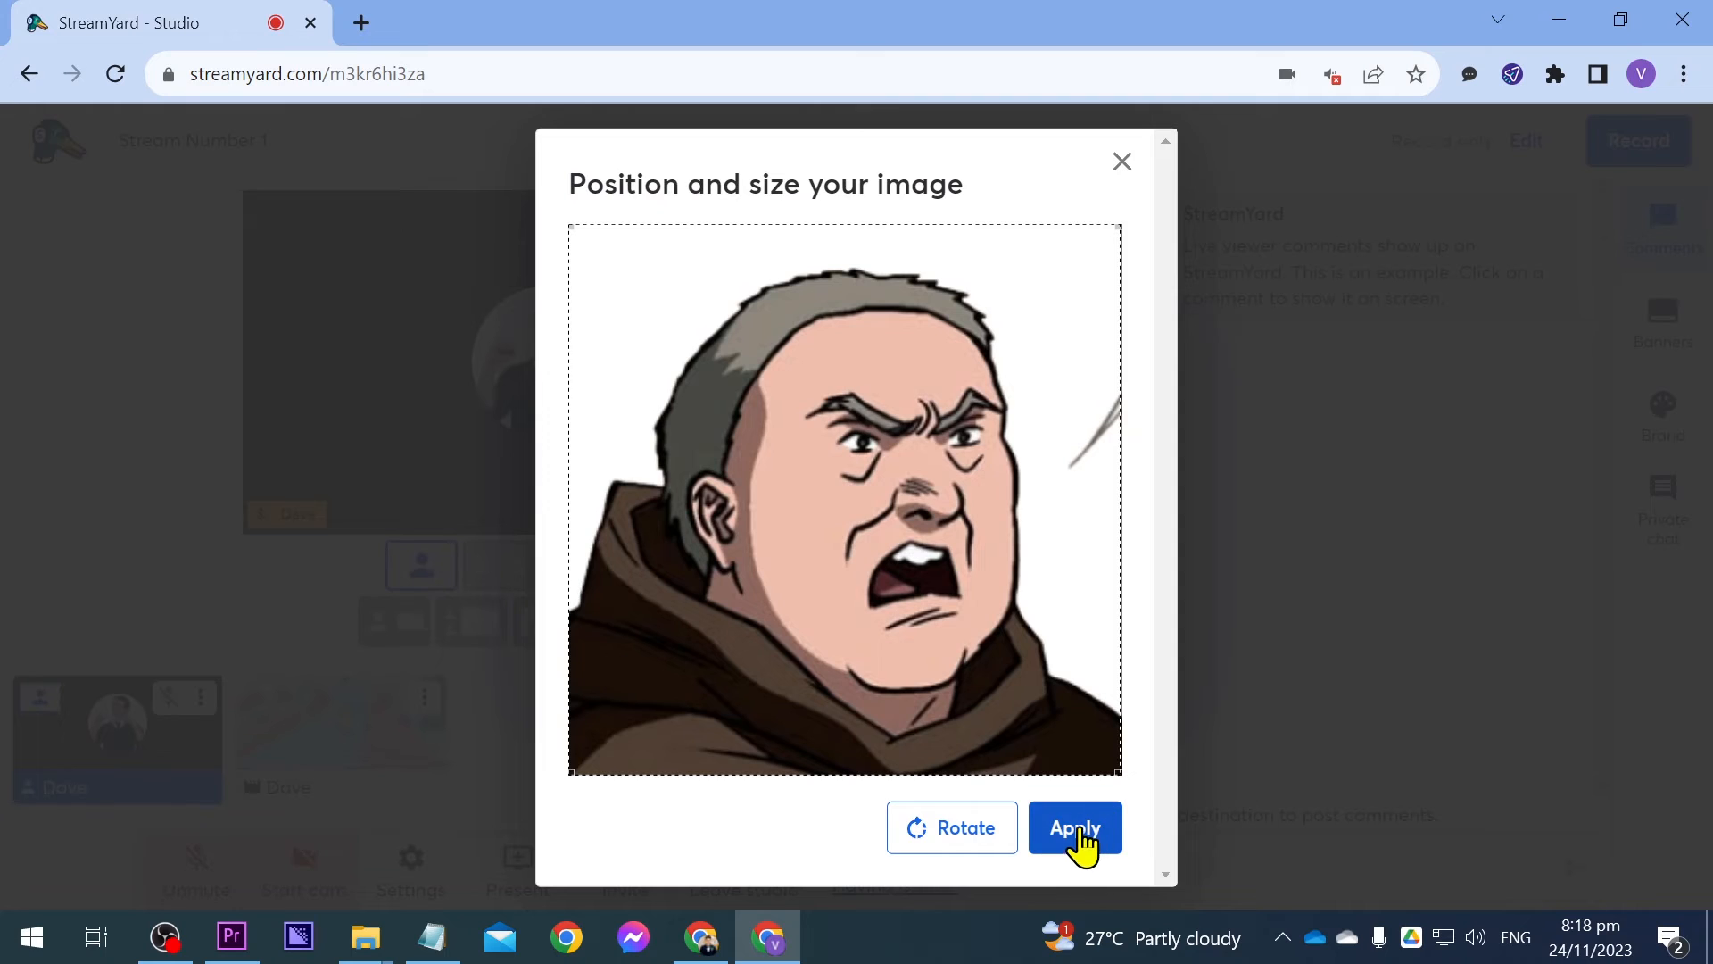
Apply the cartoon portrait's crop and select it as Dave's avatar
click(1072, 827)
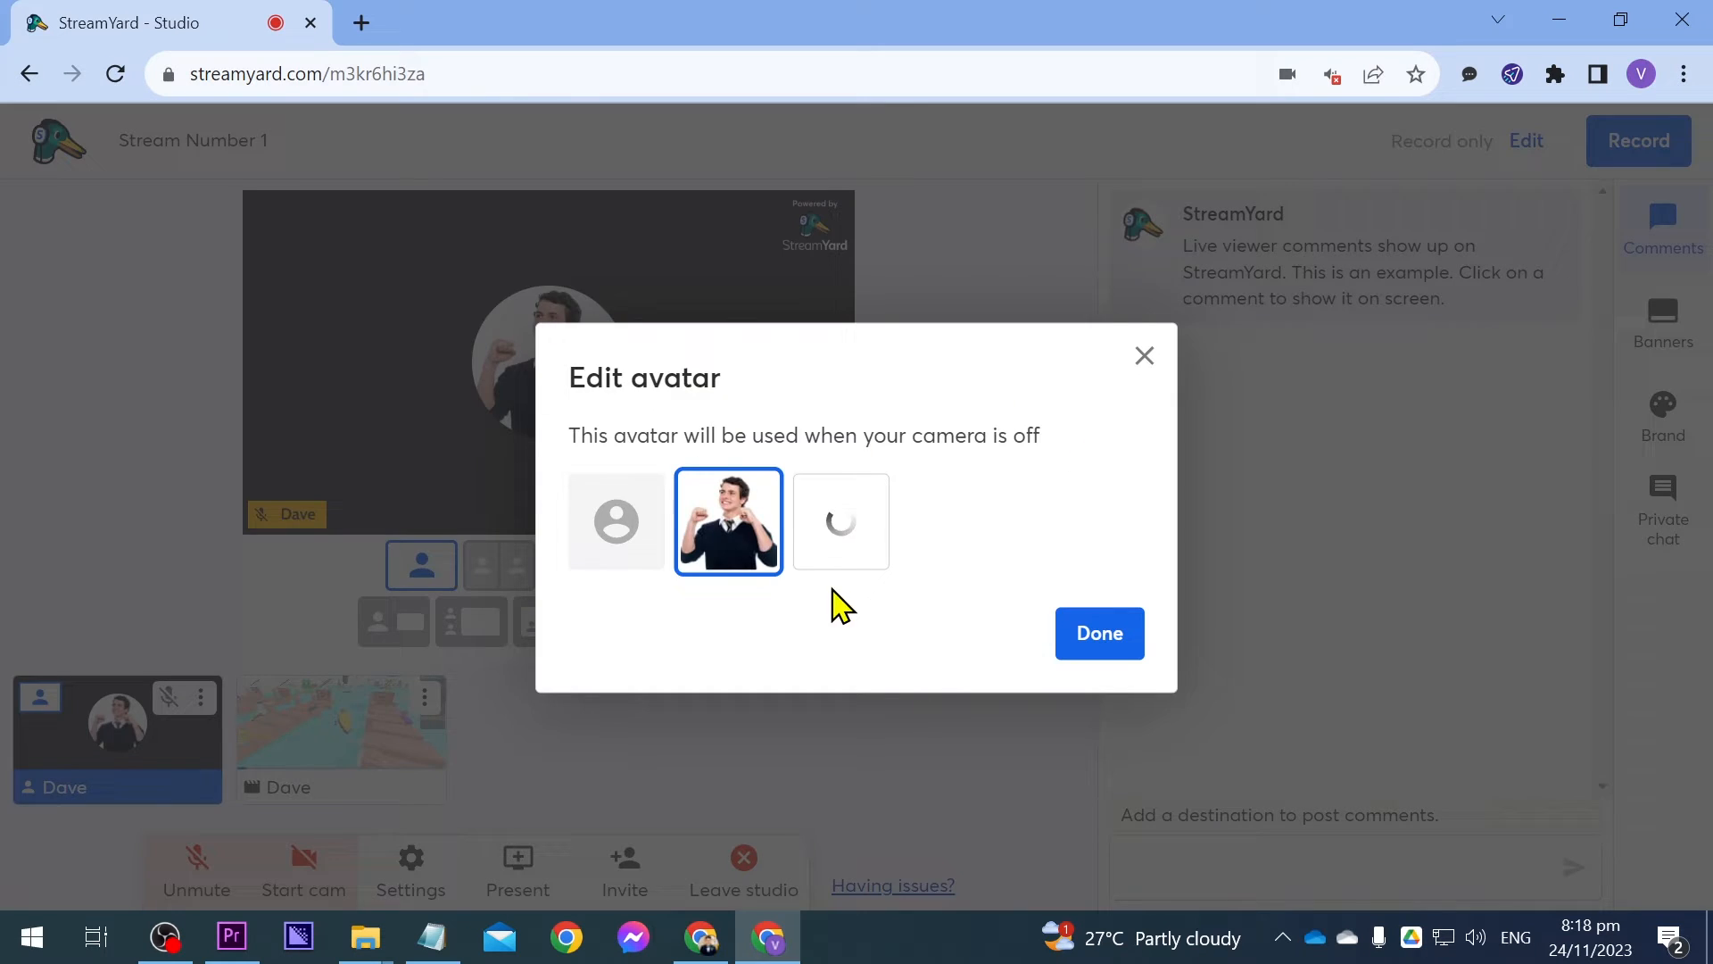
click(1098, 632)
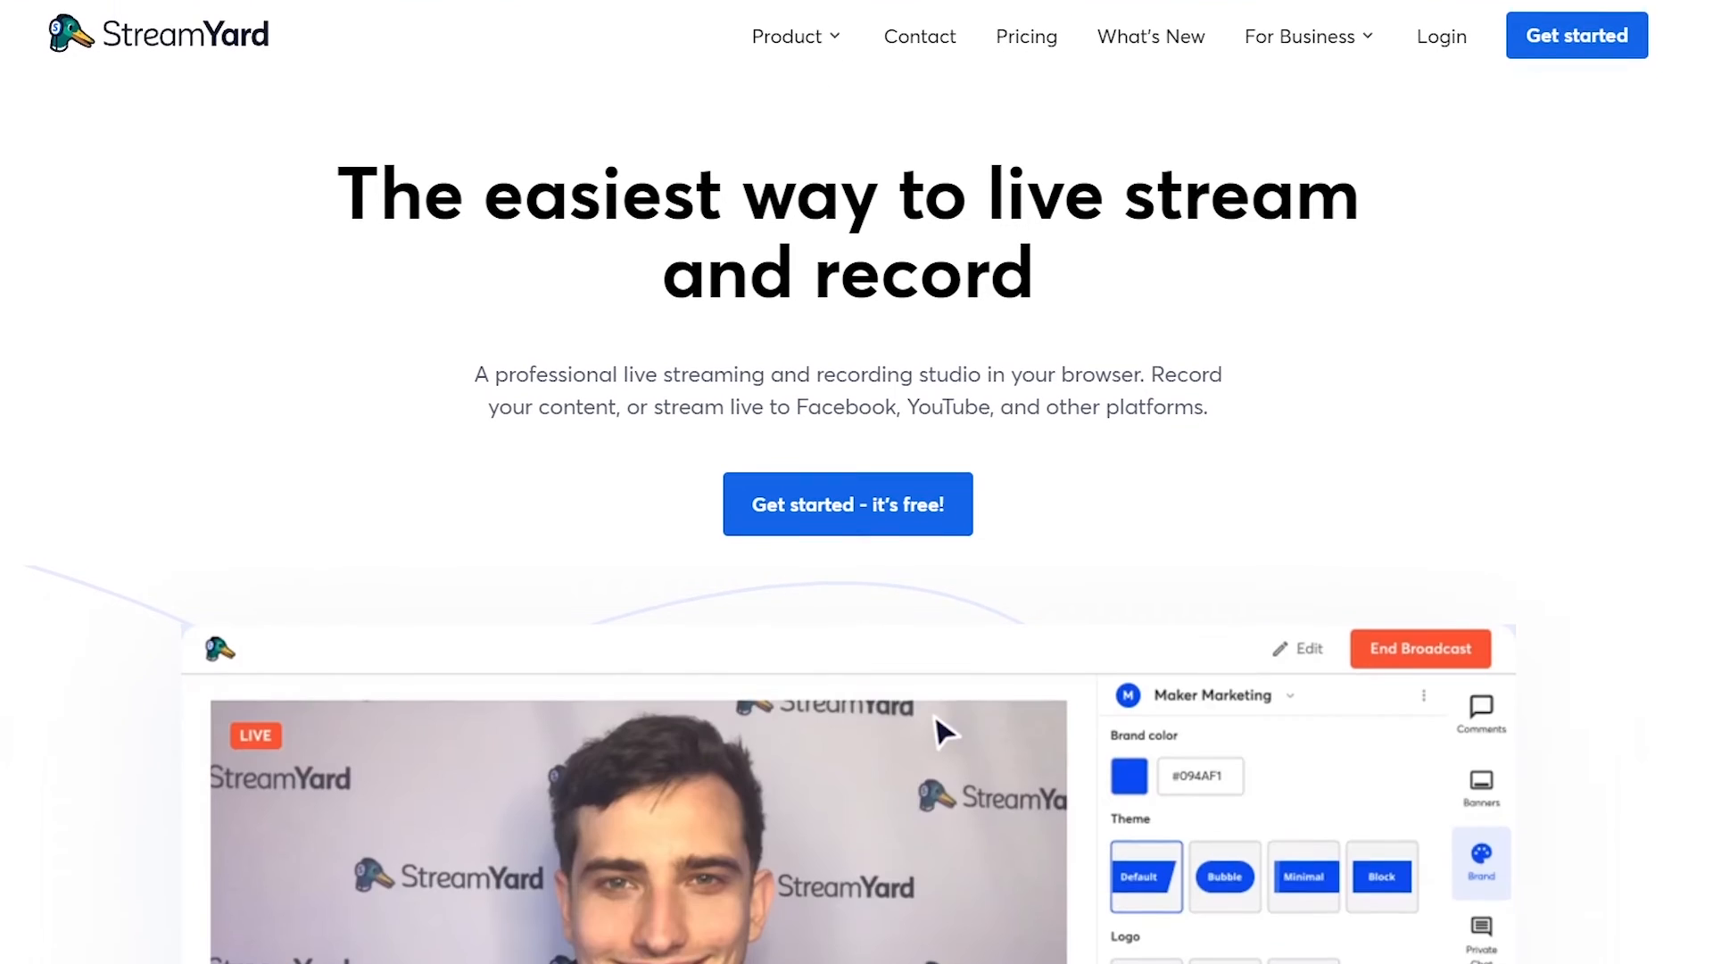
scroll(down, 3)
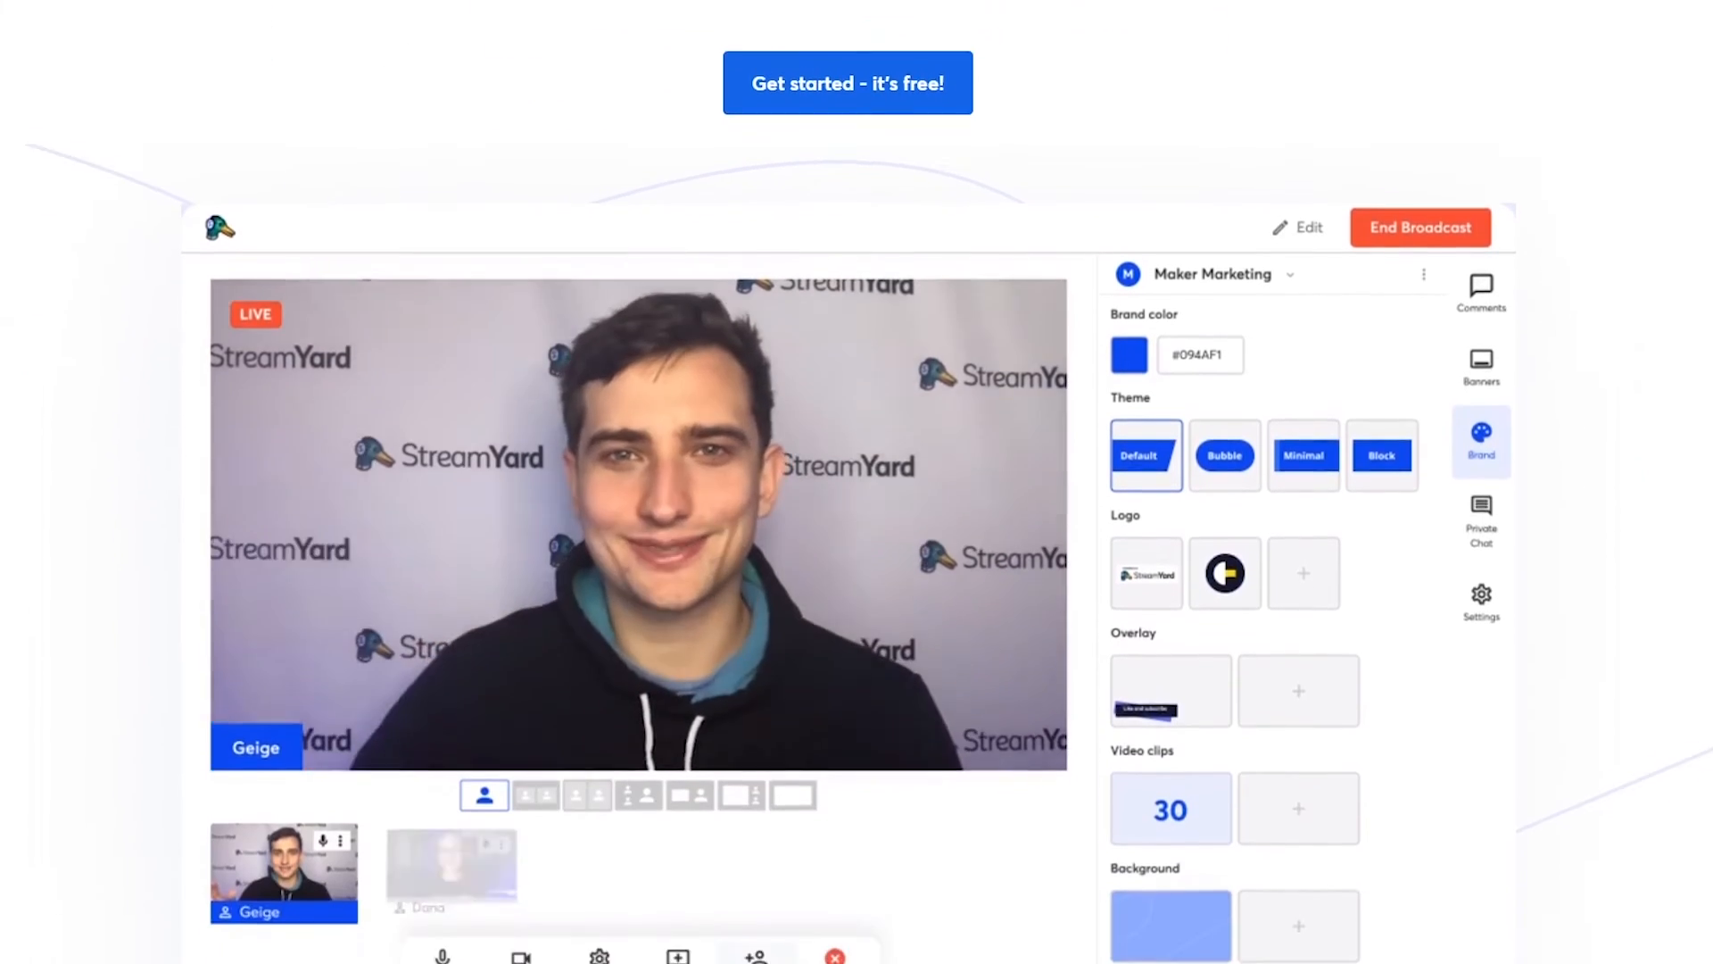
scroll(down, 3)
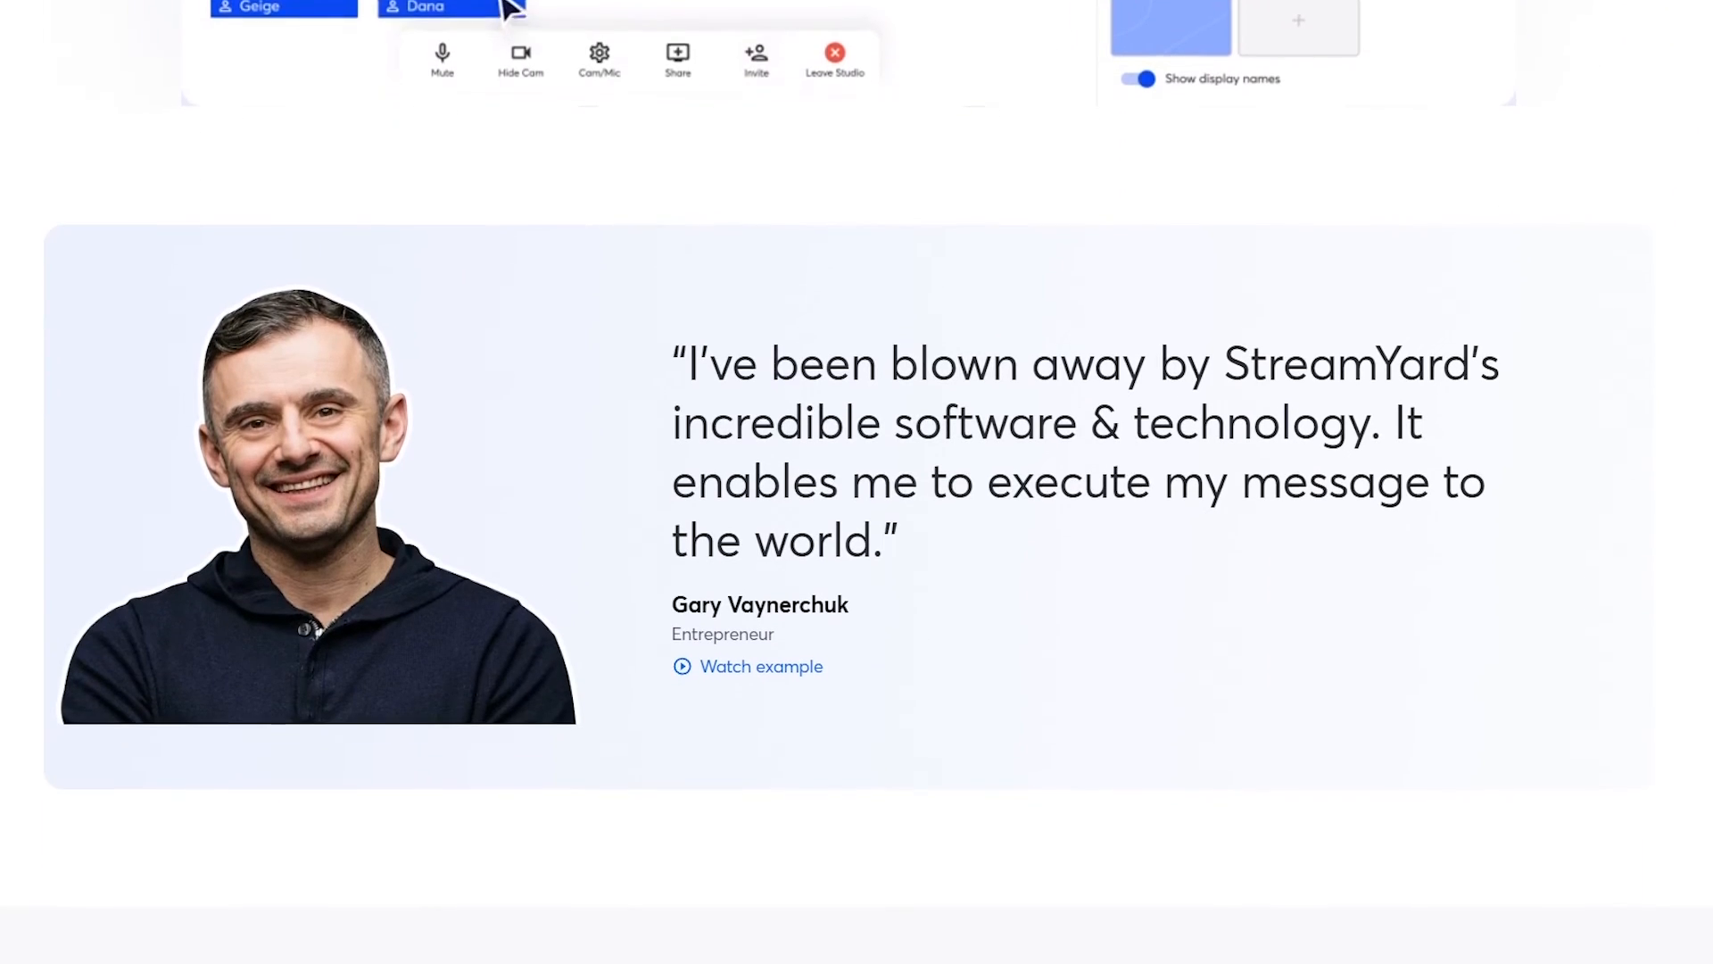
scroll(down, 3)
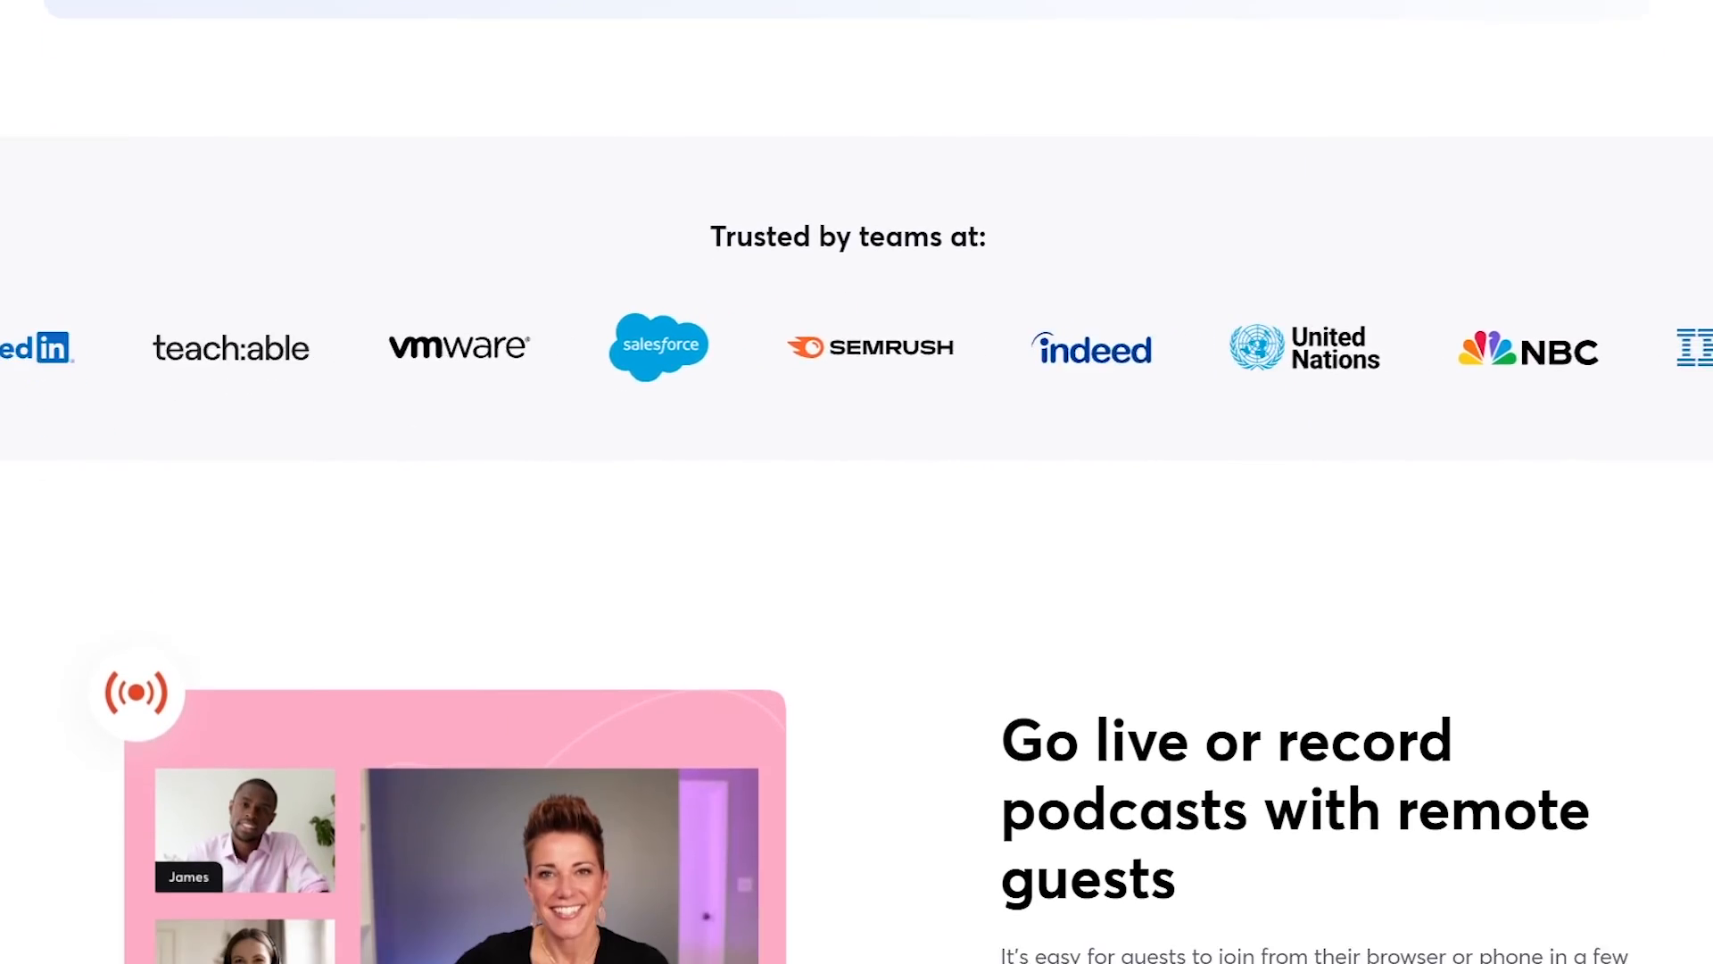
scroll(down, 3)
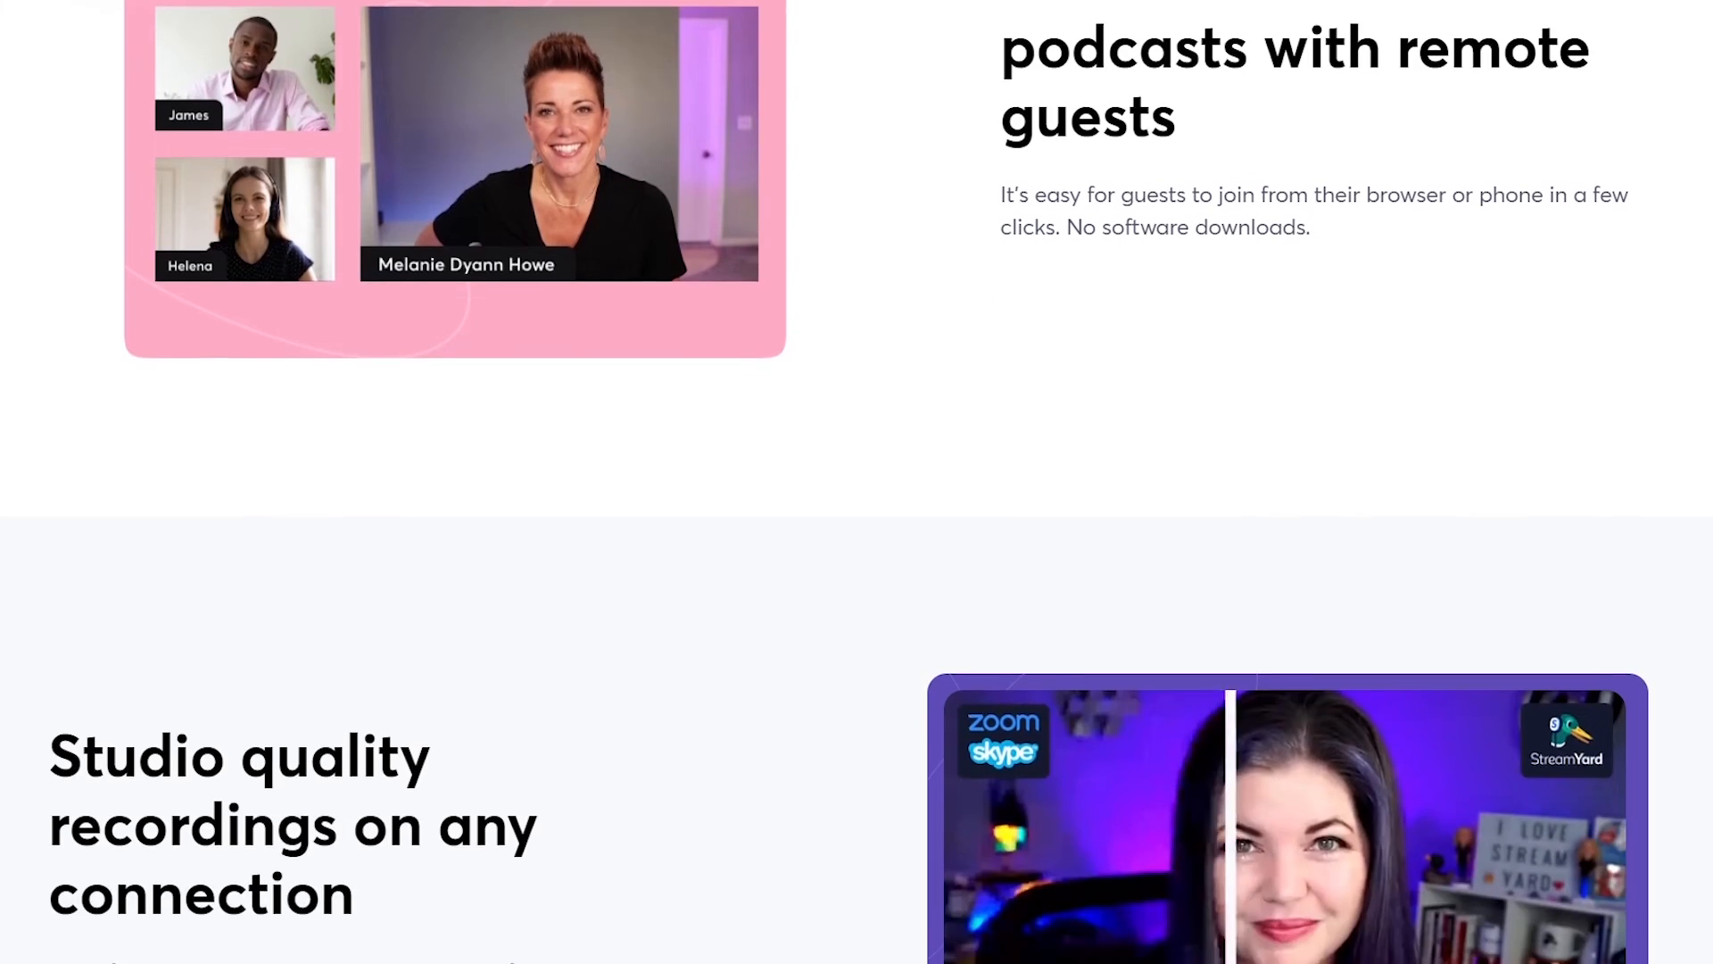
scroll(down, 3)
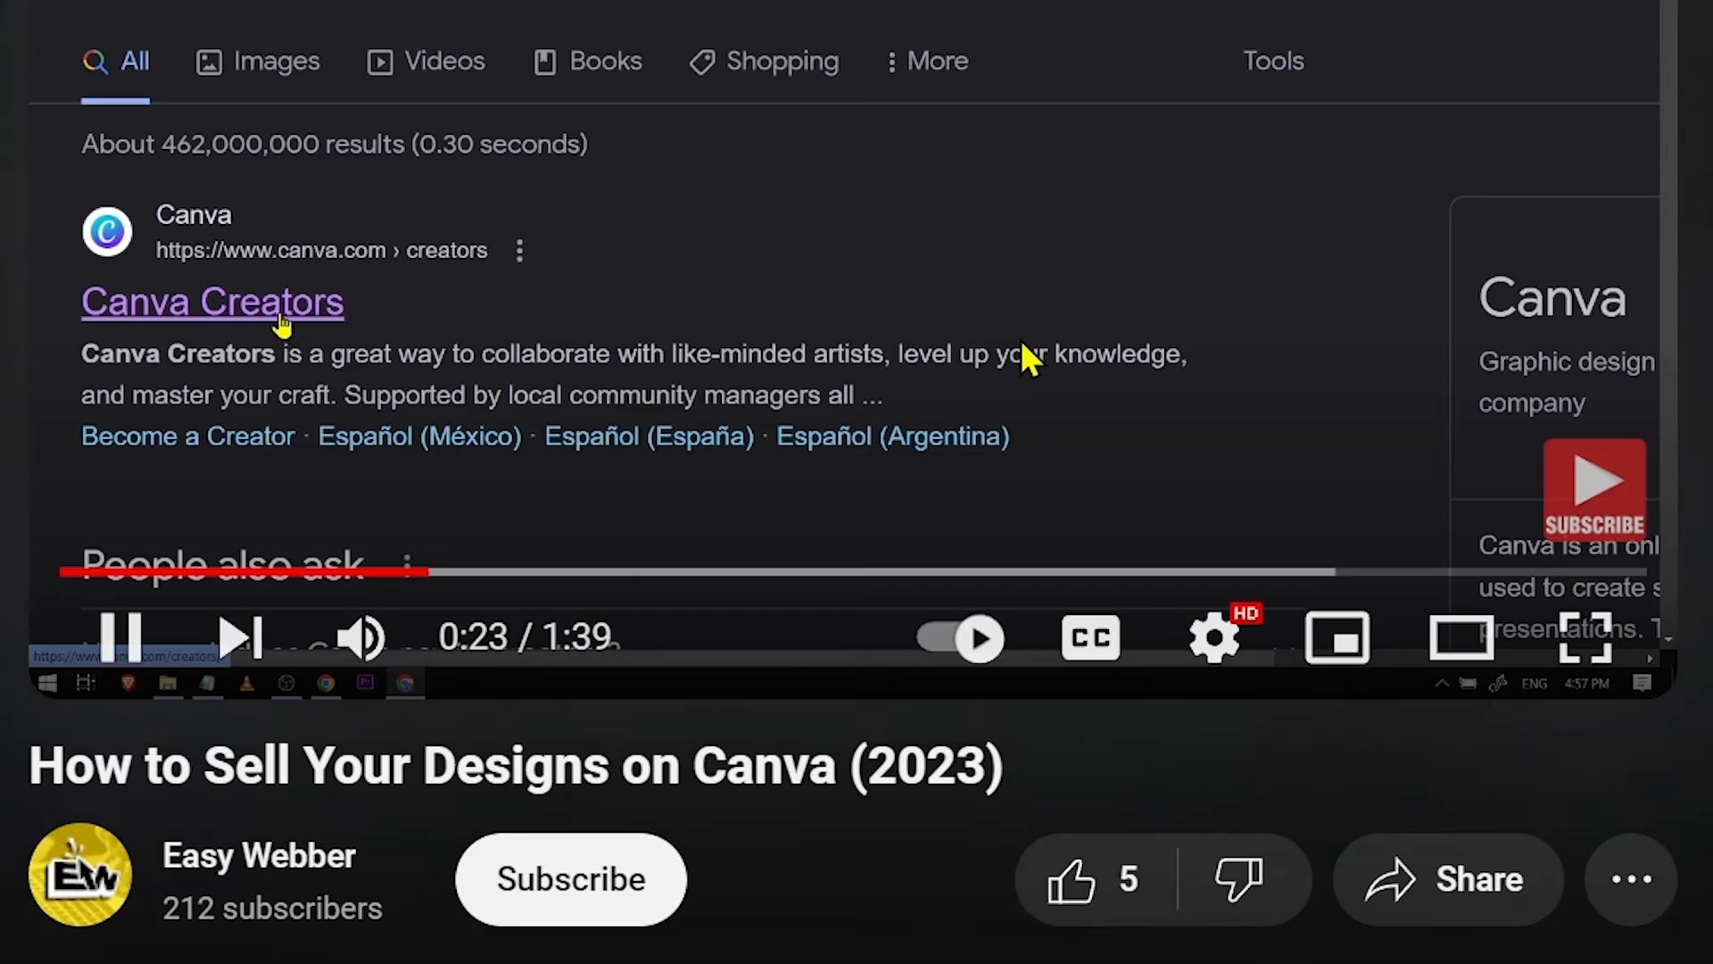
click(570, 877)
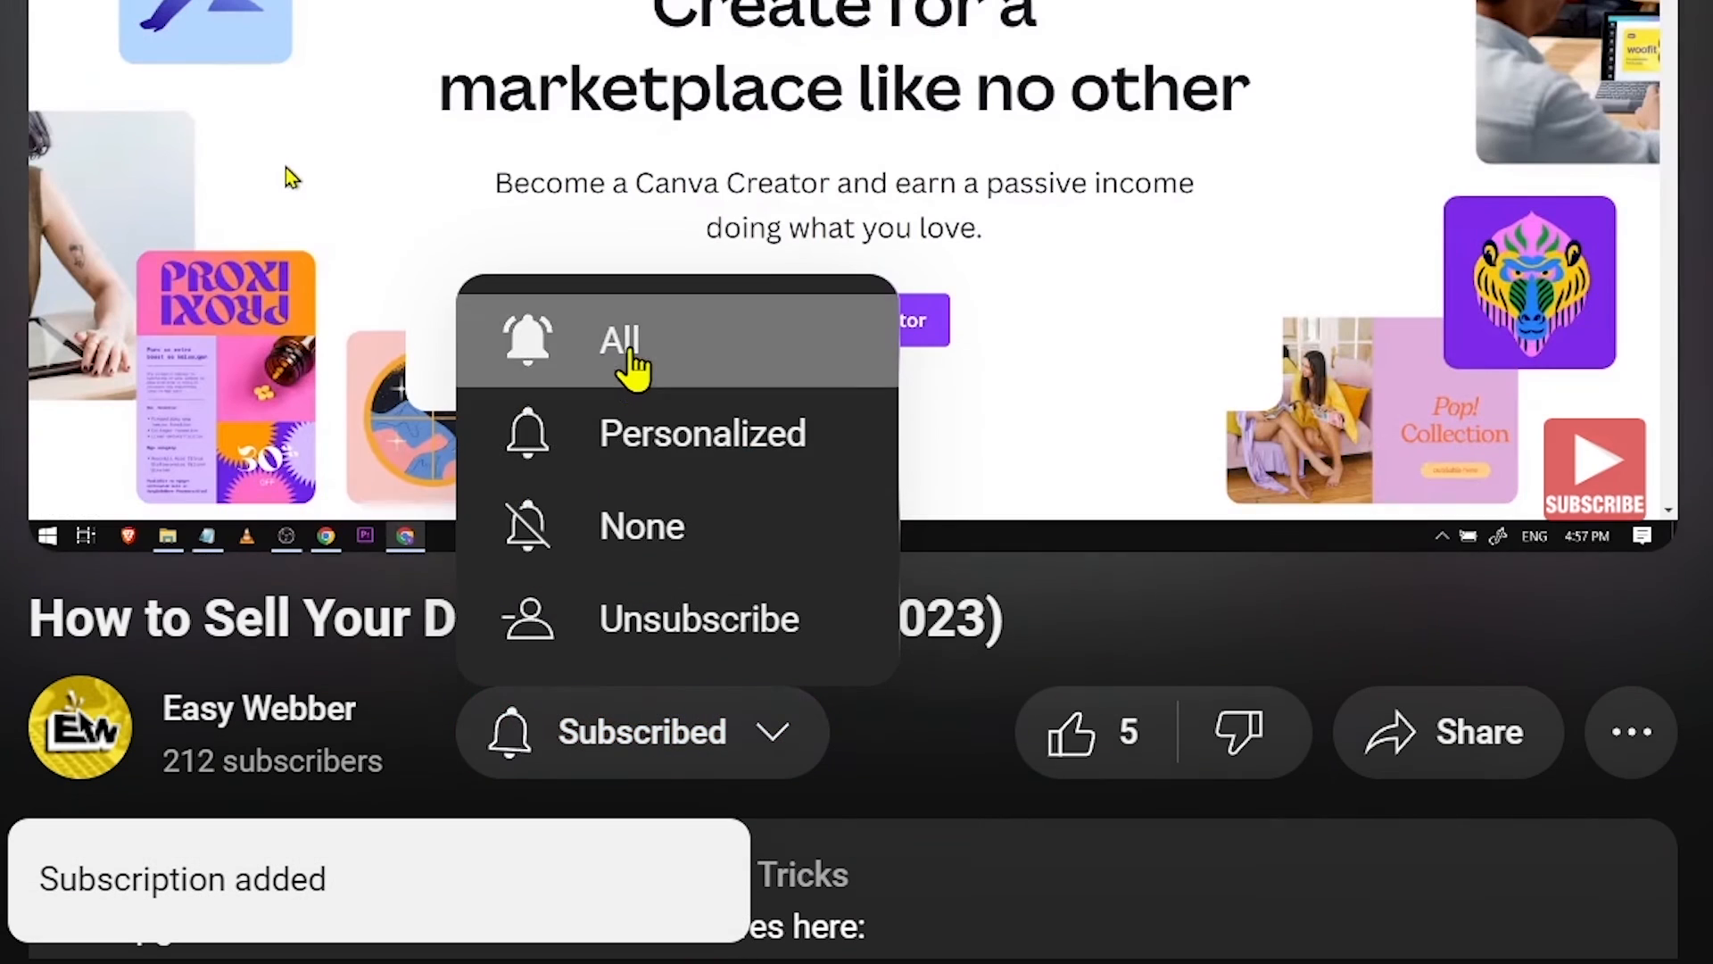
click(1071, 732)
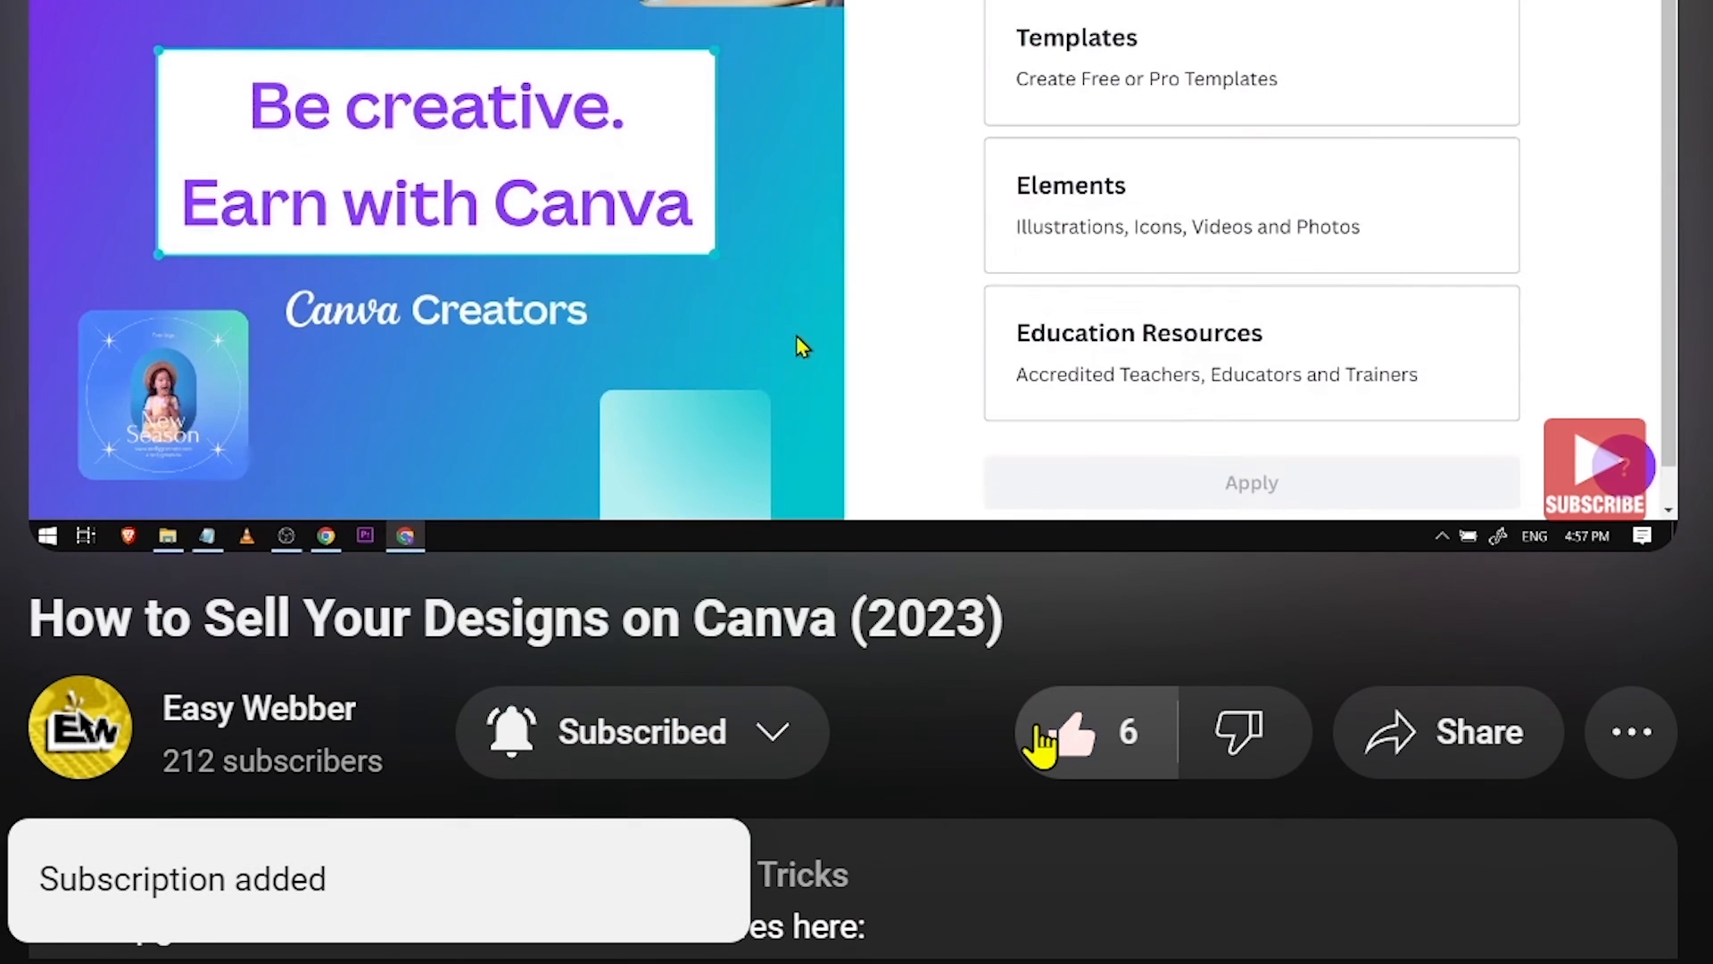